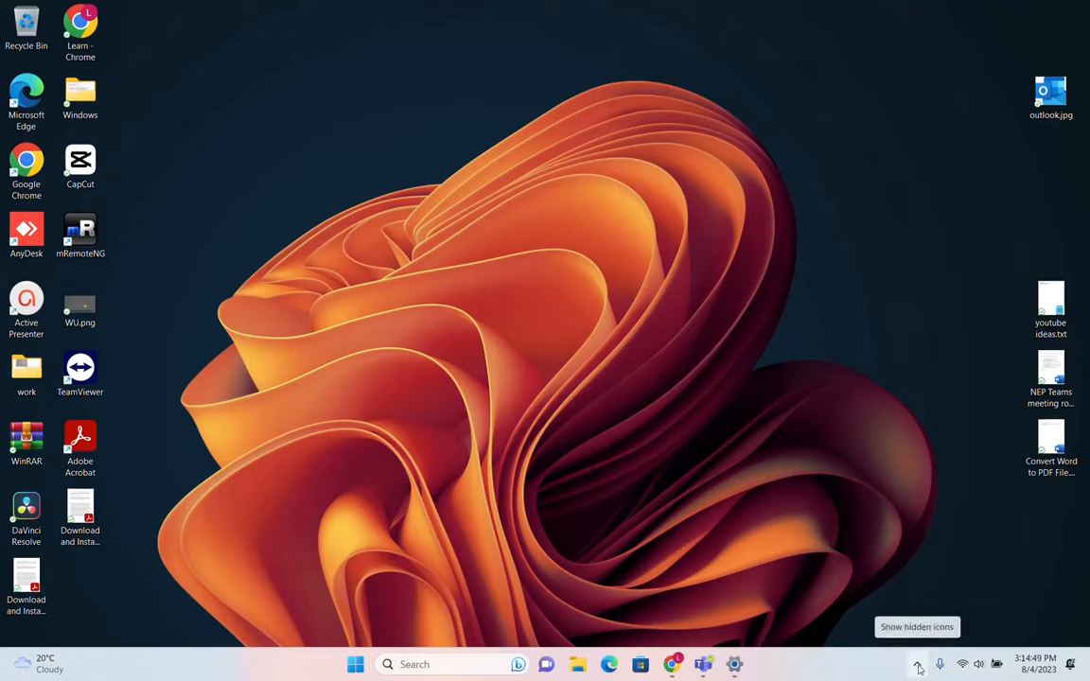
- Right-click an empty spot on the taskbar to bring up its shortcut menu
left_click(918, 664)
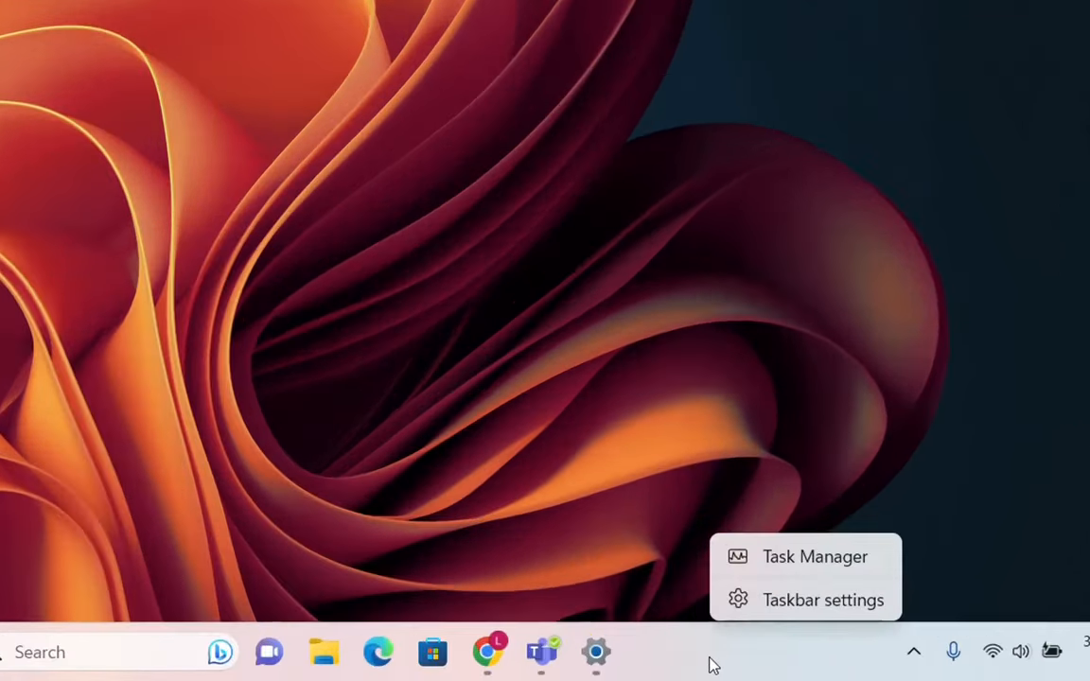
- Choose Taskbar settings to open Settings at Personalization > Taskbar
left_click(822, 599)
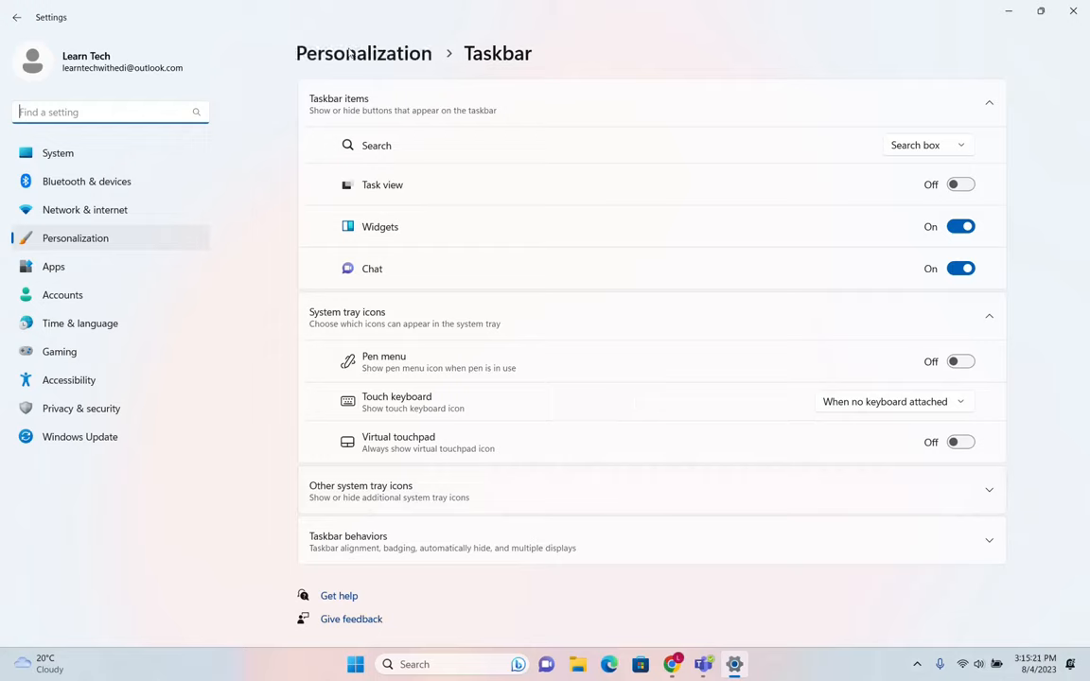
mouse_move(540, 379)
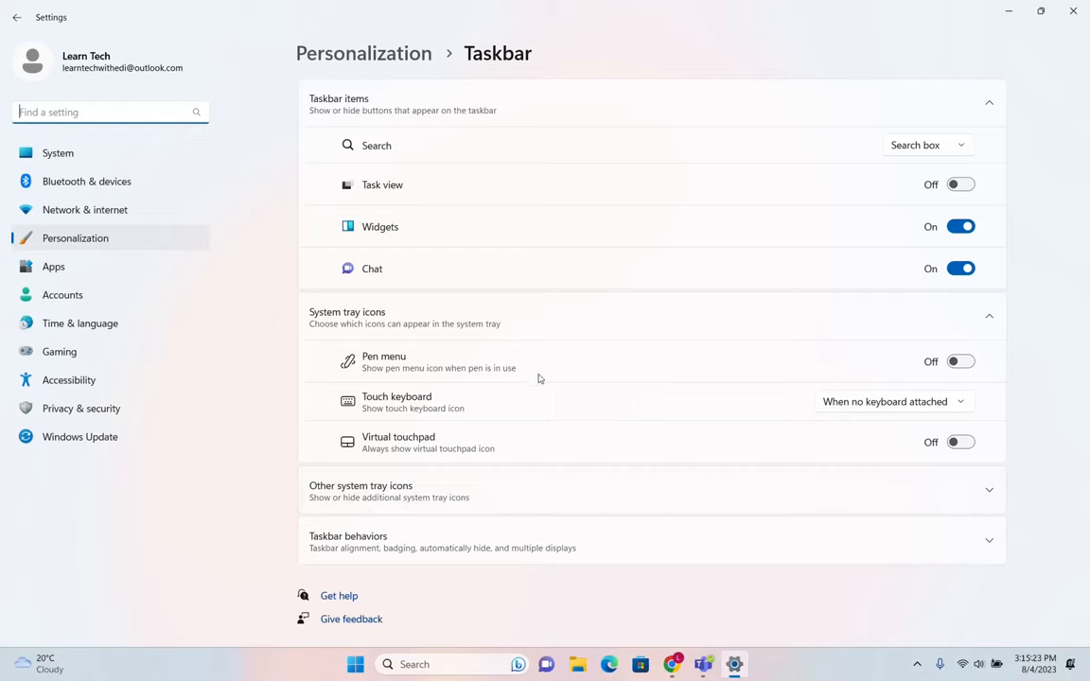
mouse_move(554, 47)
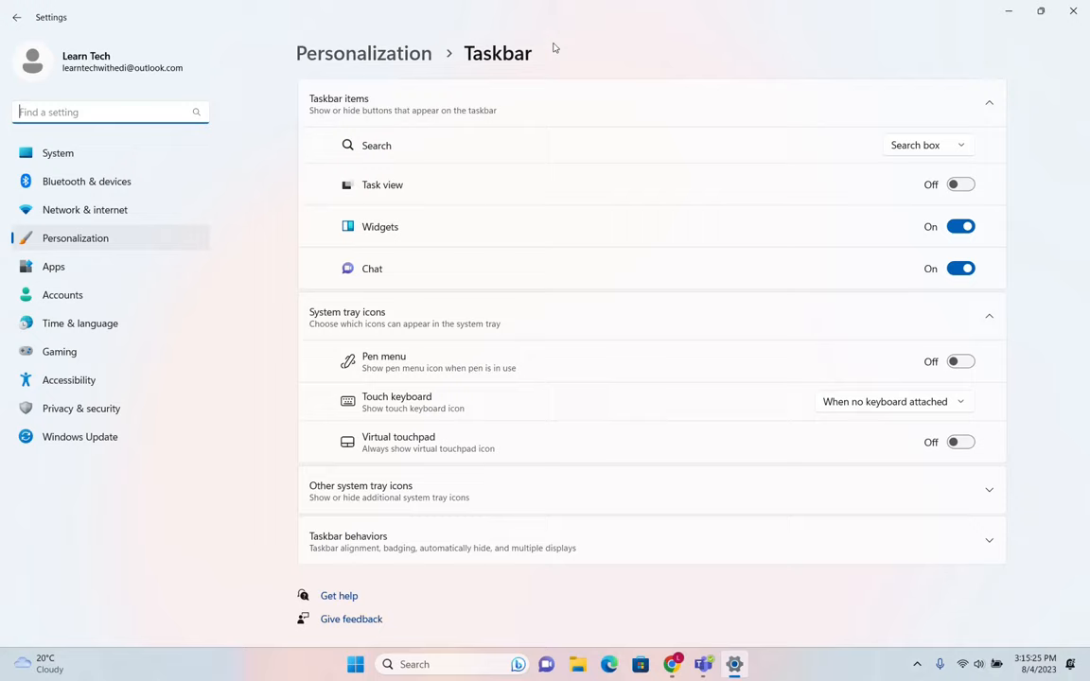
mouse_move(418, 643)
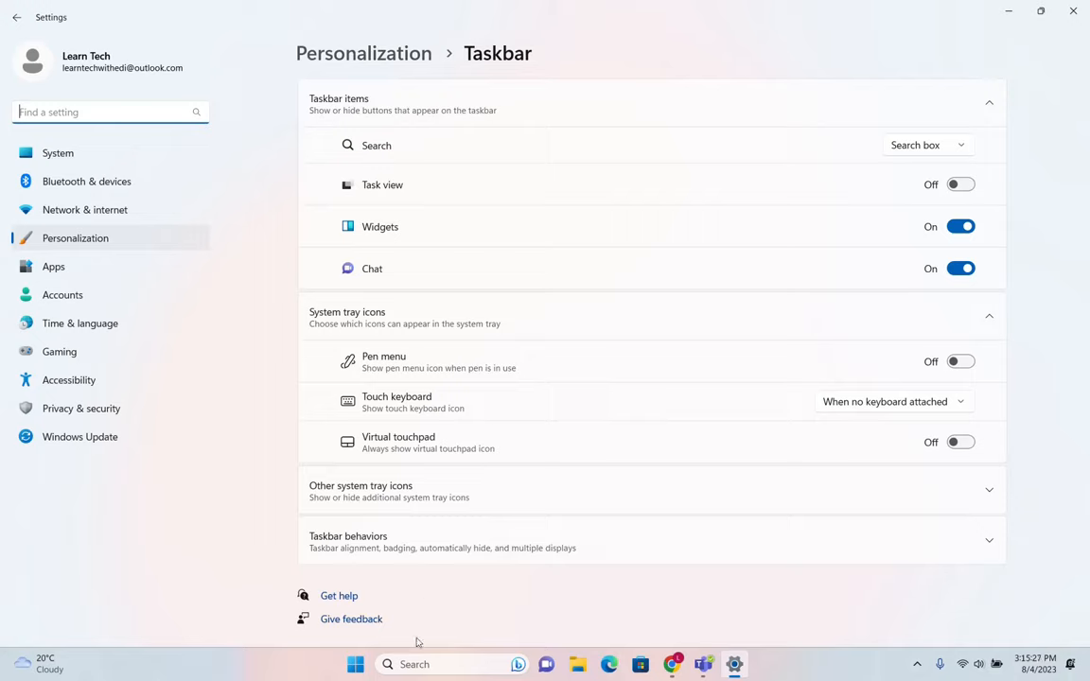
mouse_move(205, 265)
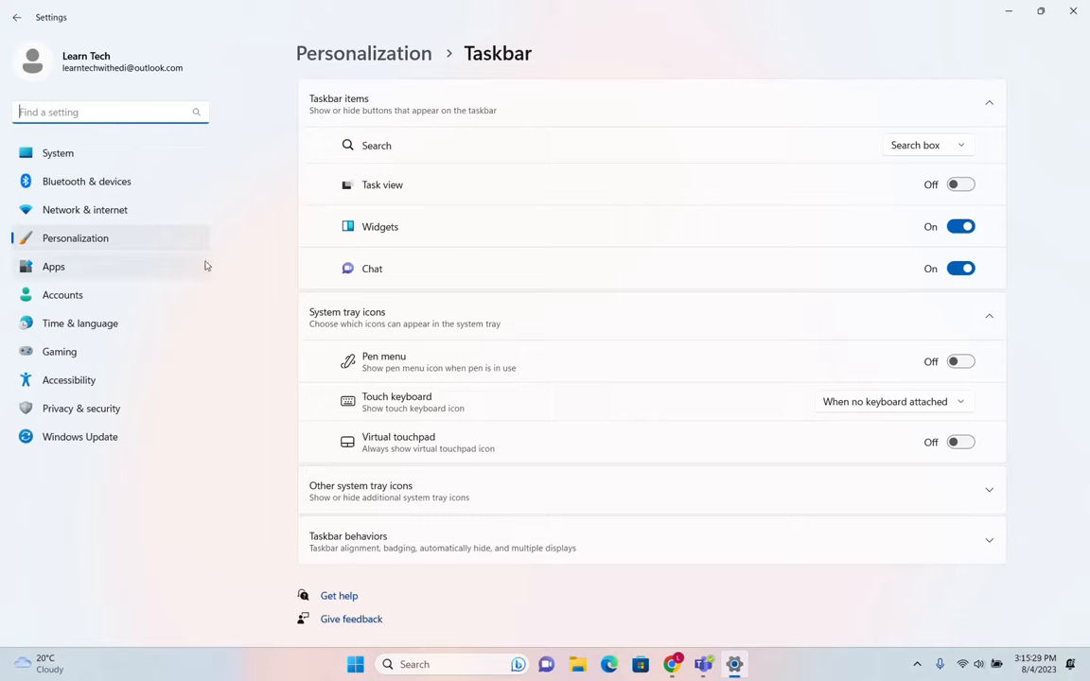
mouse_move(90, 223)
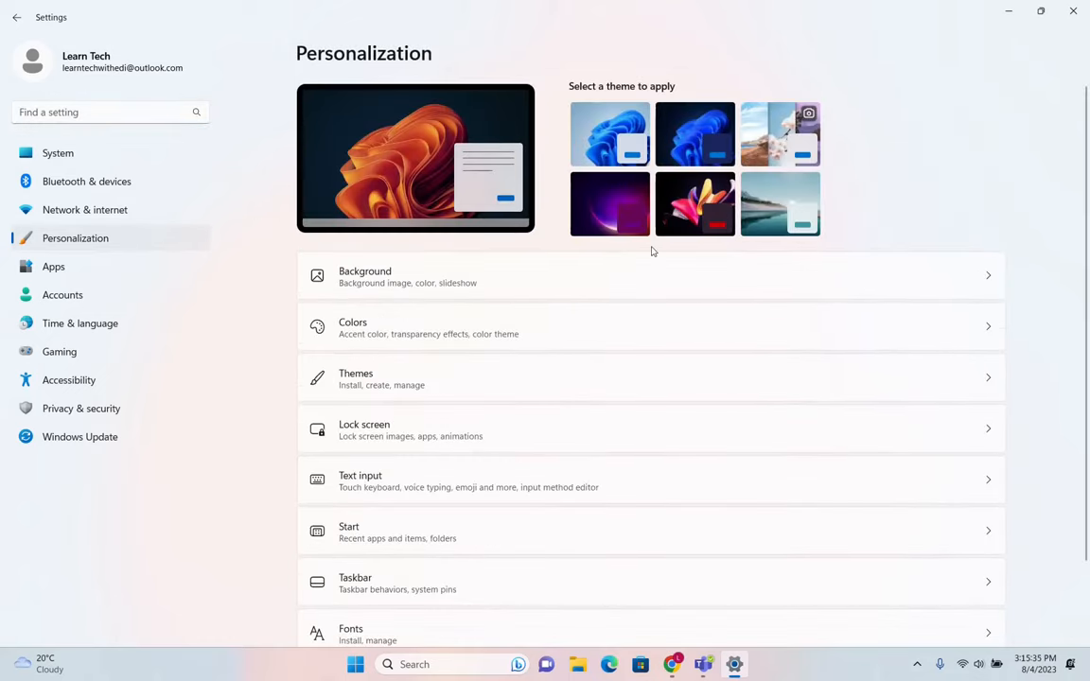
- Scroll down the Personalization overview listing Background, Colors, Themes, Taskbar and Fonts
scroll("down", 3)
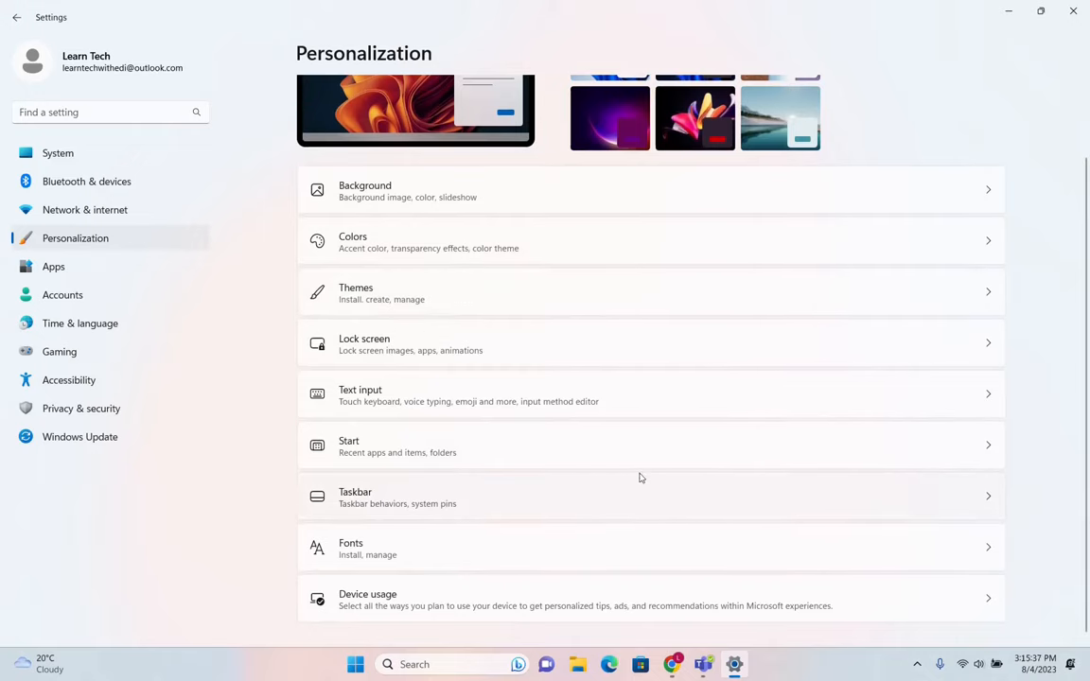
scroll("down", 3)
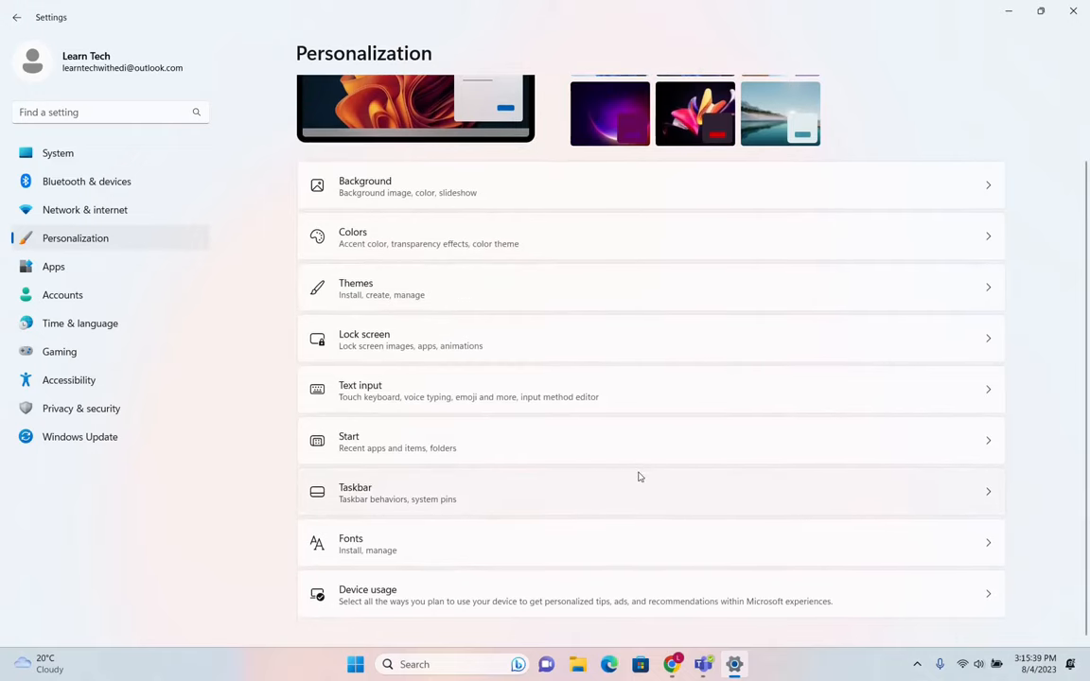
- Reopen the Taskbar page from the Personalization category list
left_click(355, 492)
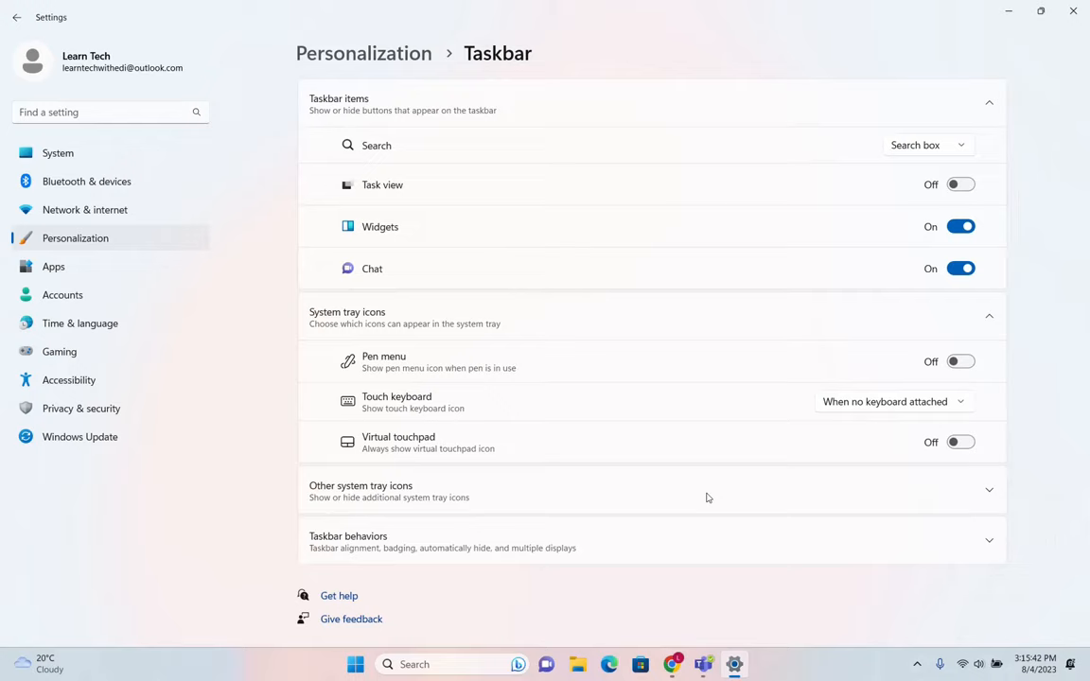
mouse_move(369, 171)
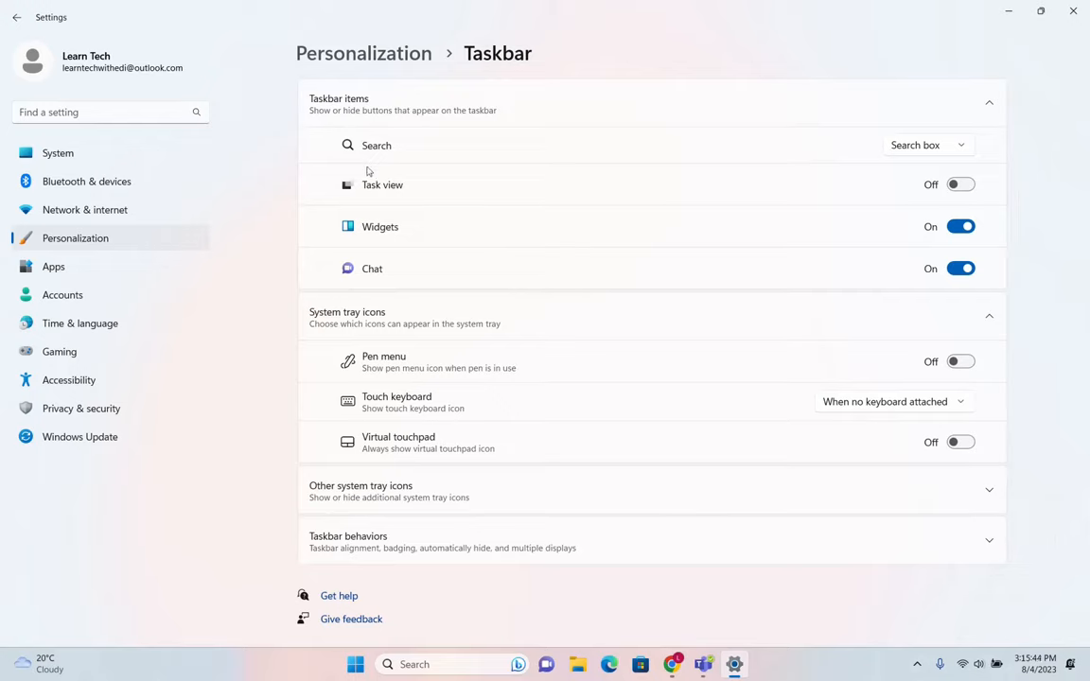
mouse_move(588, 274)
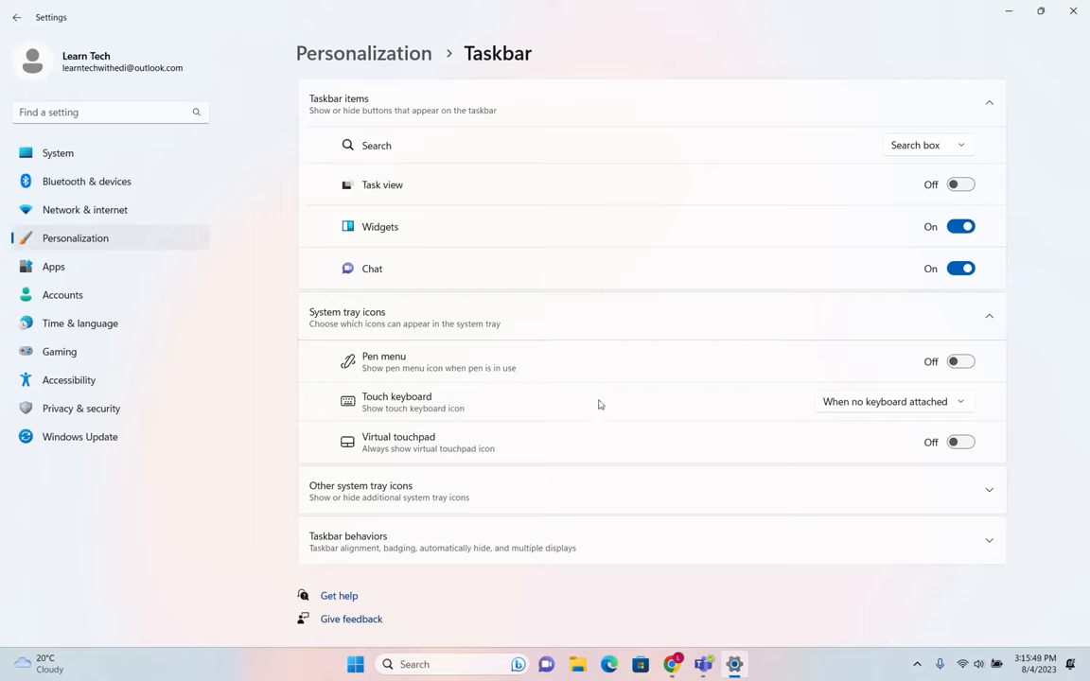
mouse_move(430, 338)
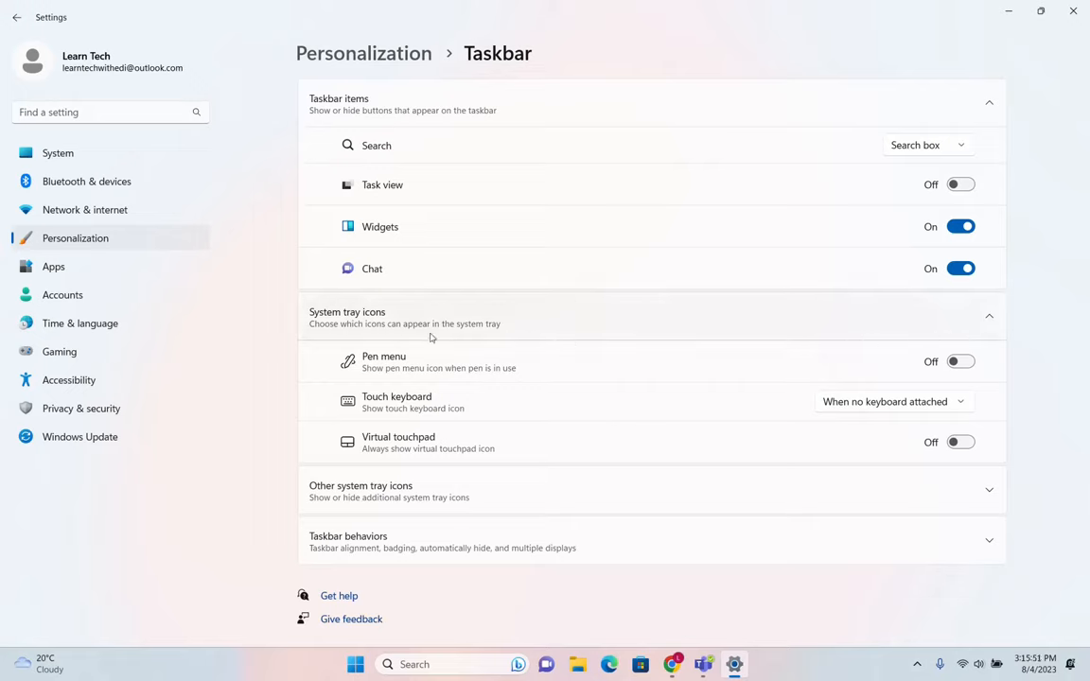
mouse_move(889, 336)
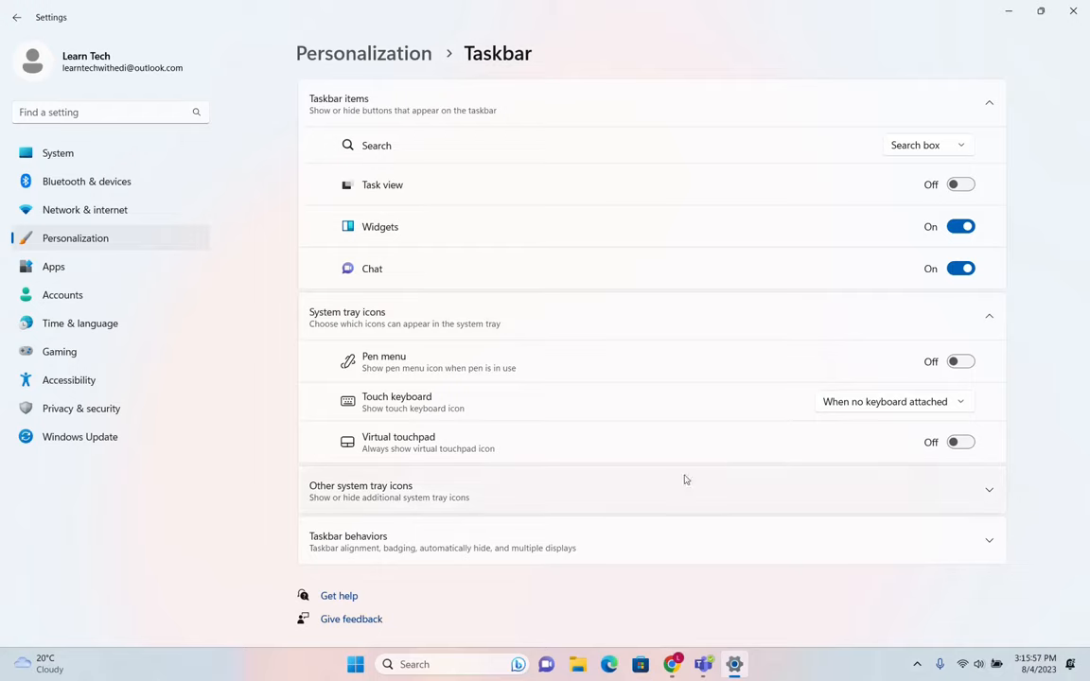
mouse_move(502, 413)
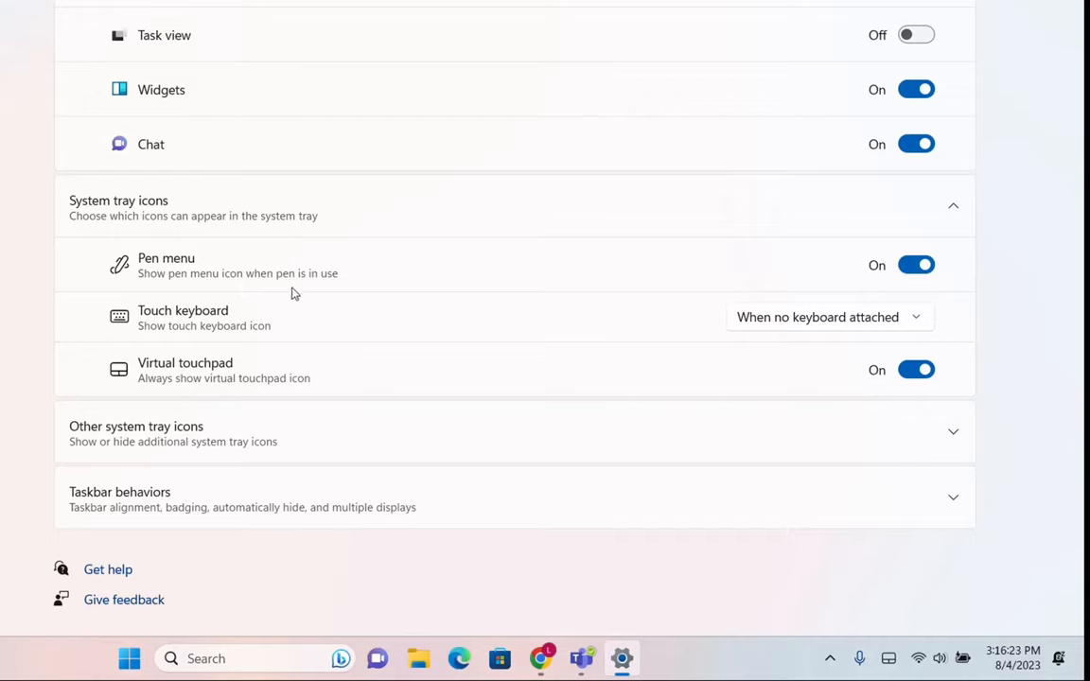
mouse_move(316, 369)
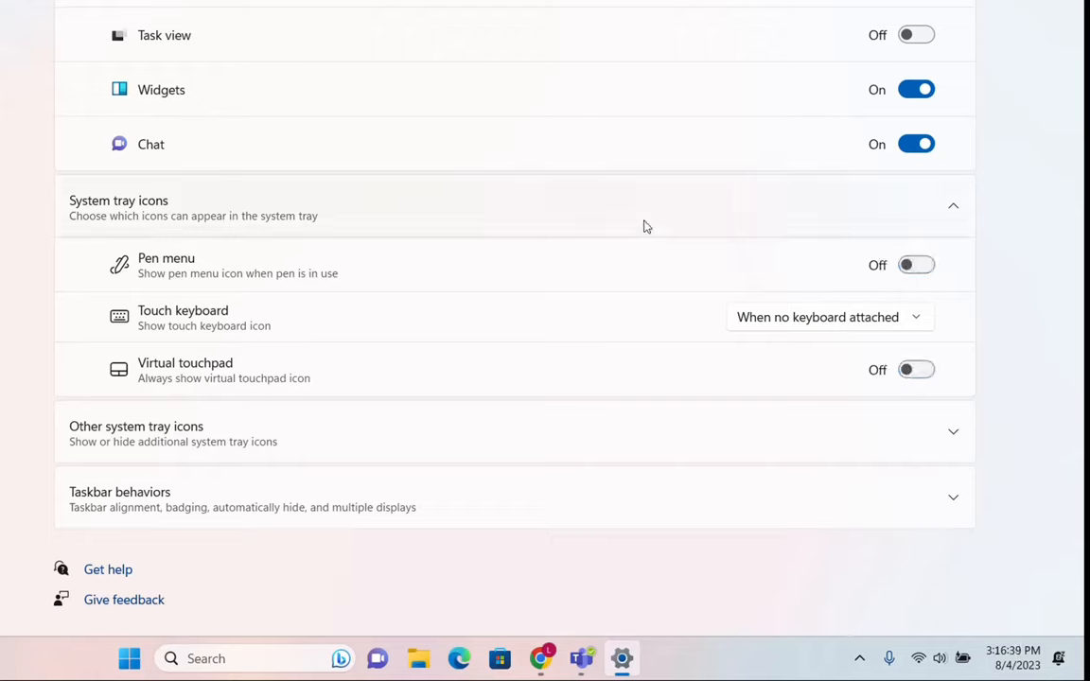
mouse_move(501, 325)
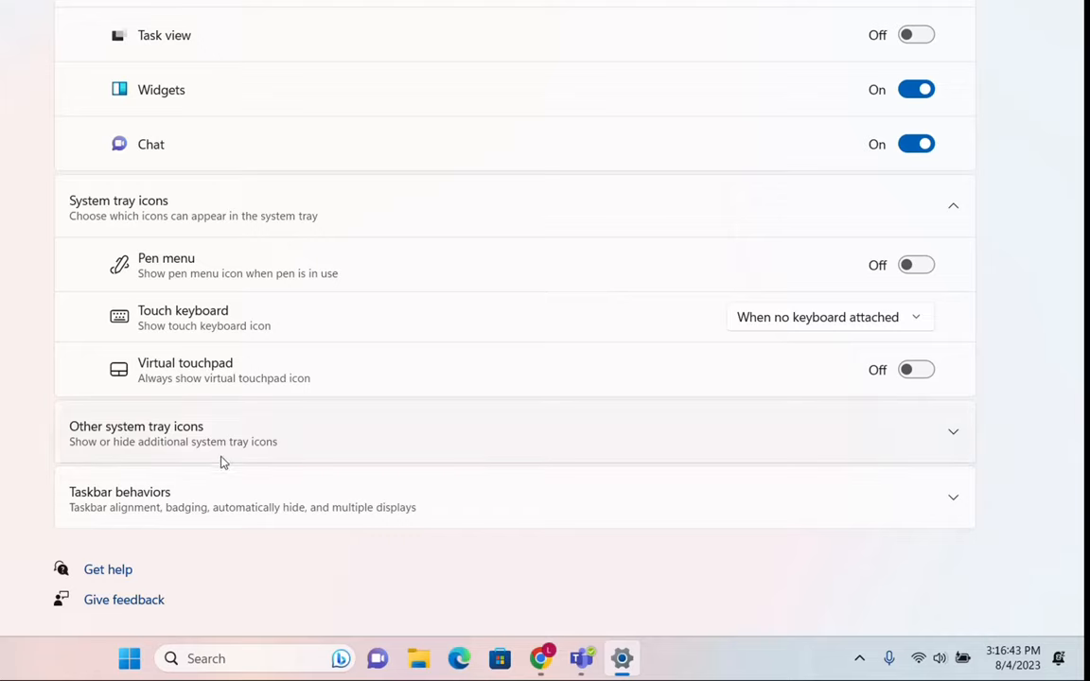
mouse_move(218, 454)
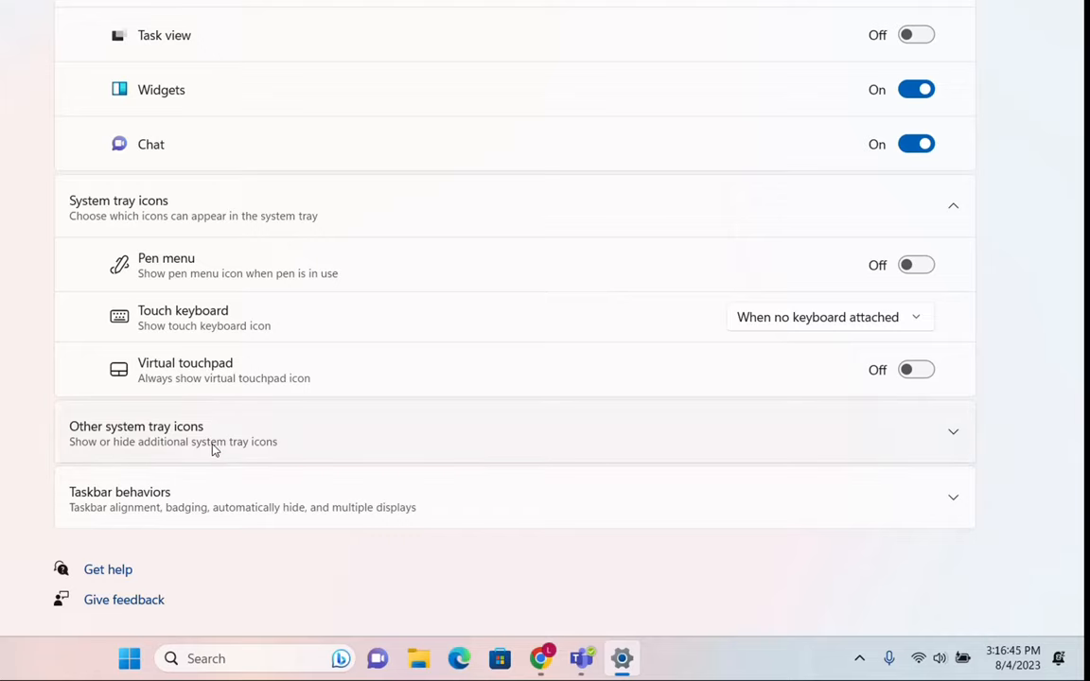
- Expand Other system tray icons and switch on the GlobalProtect client icon
left_click(136, 434)
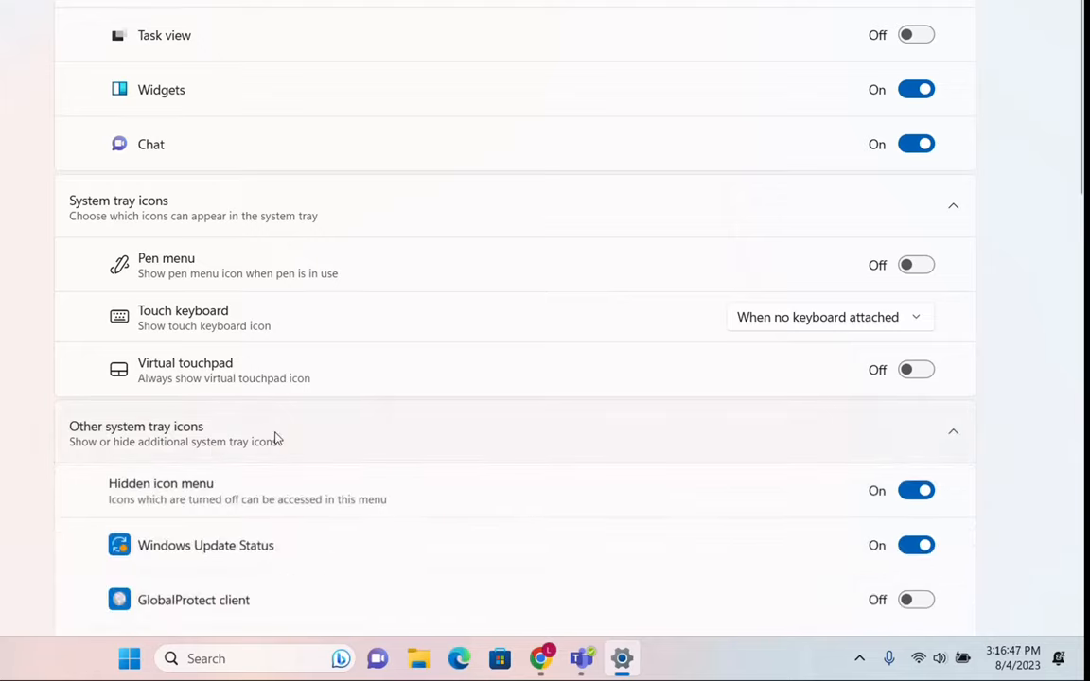
scroll("down", 3)
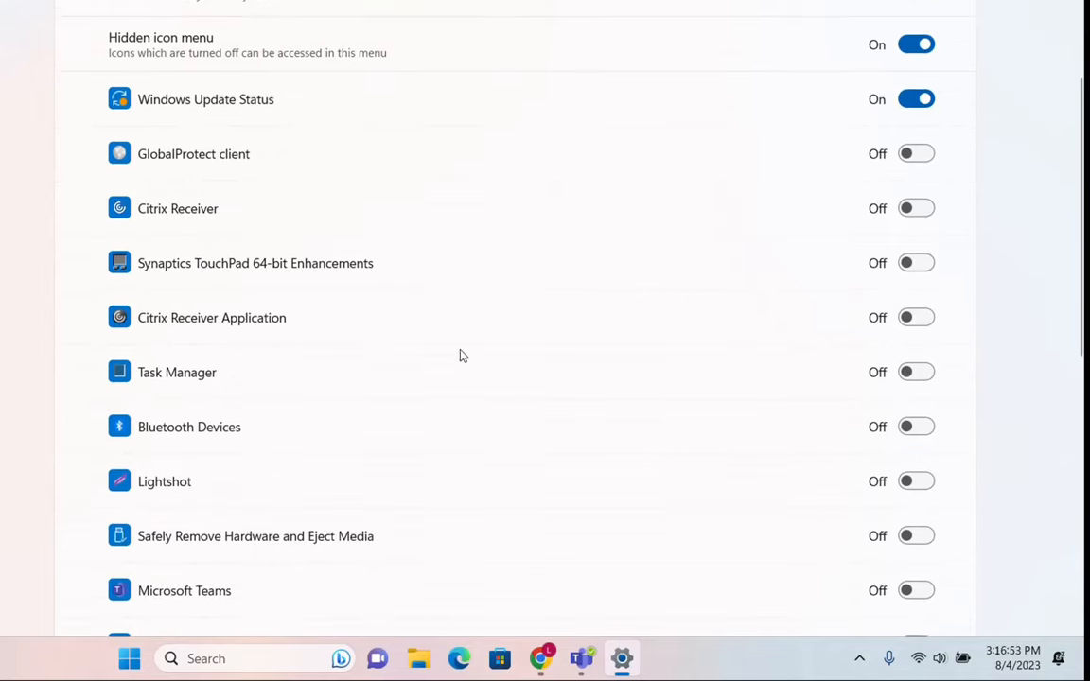
scroll("down", 3)
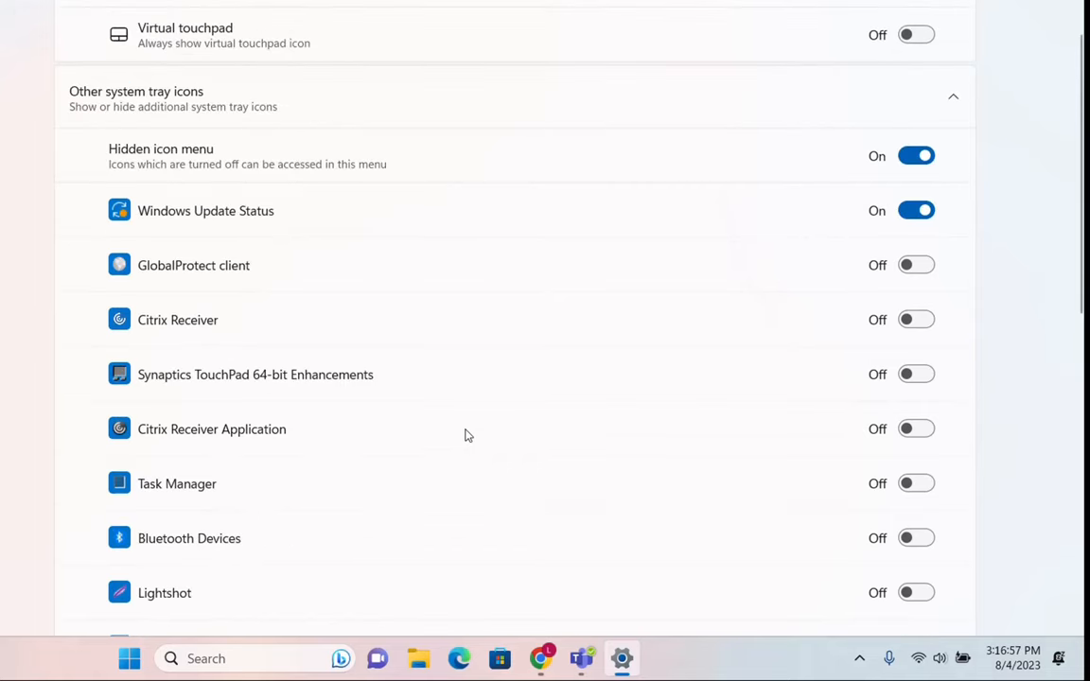
mouse_move(544, 423)
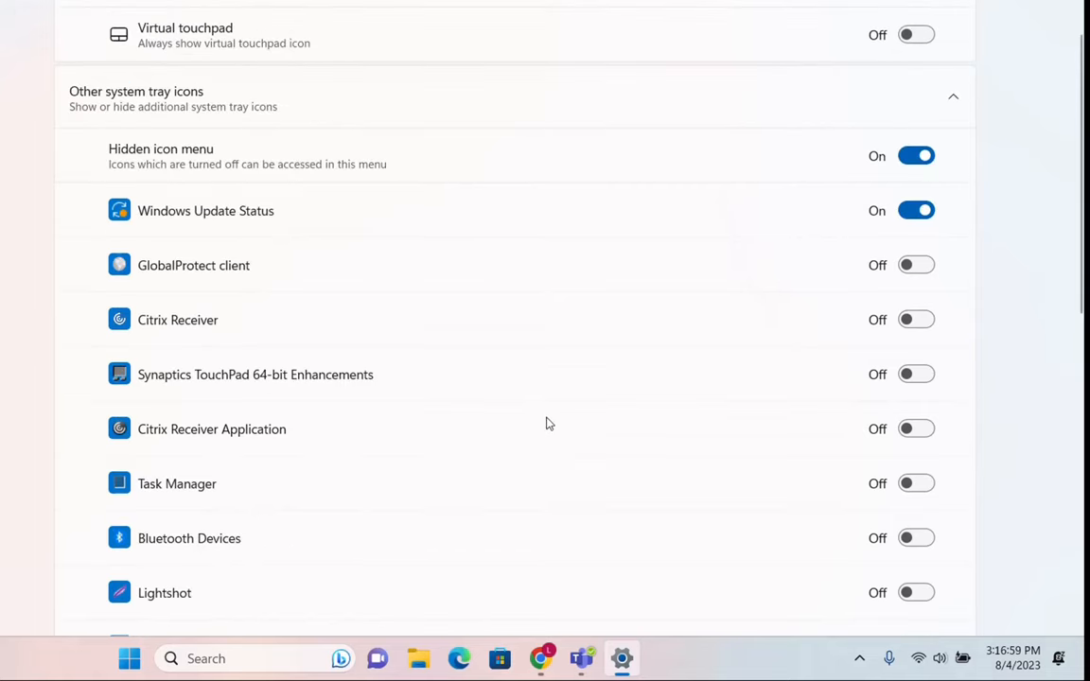
scroll("down", 3)
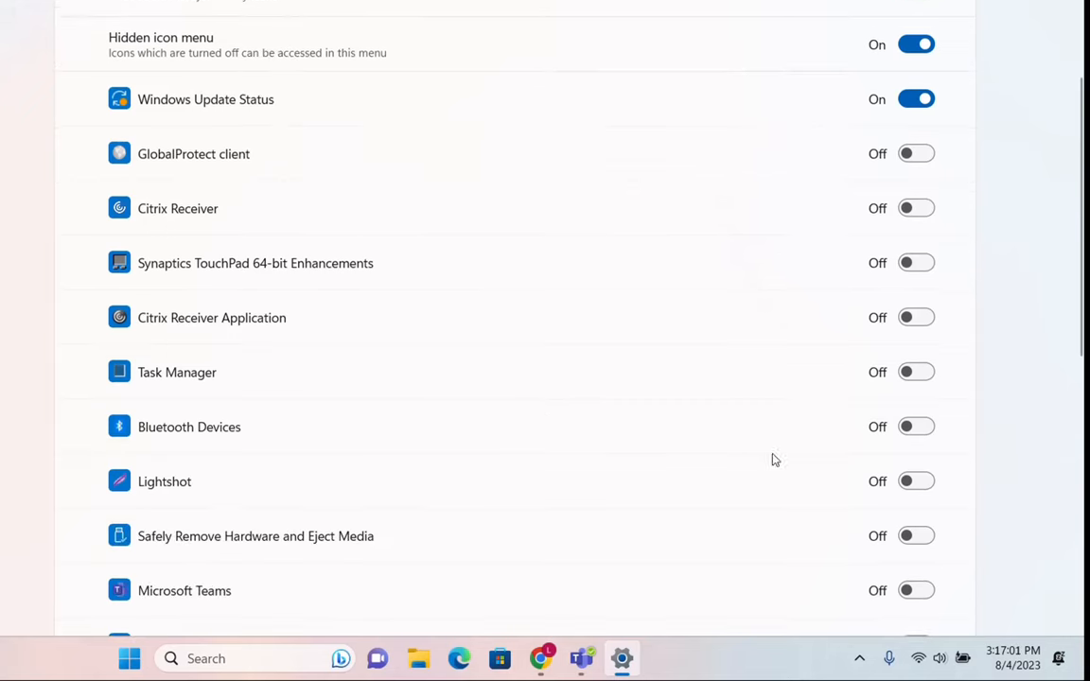
mouse_move(809, 169)
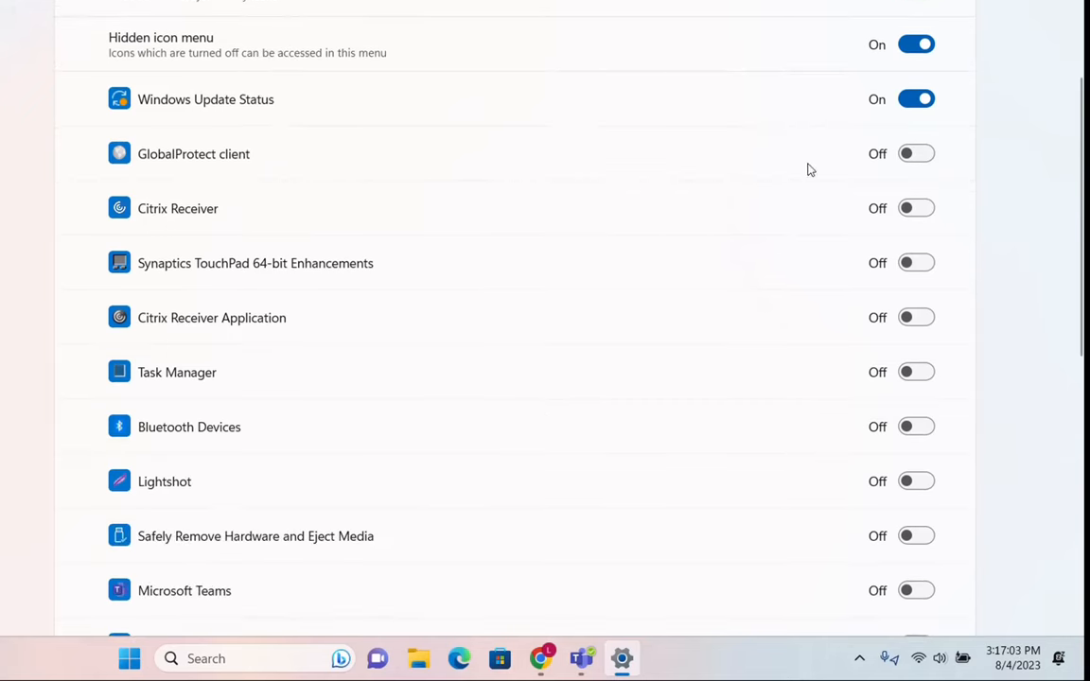
left_click(915, 153)
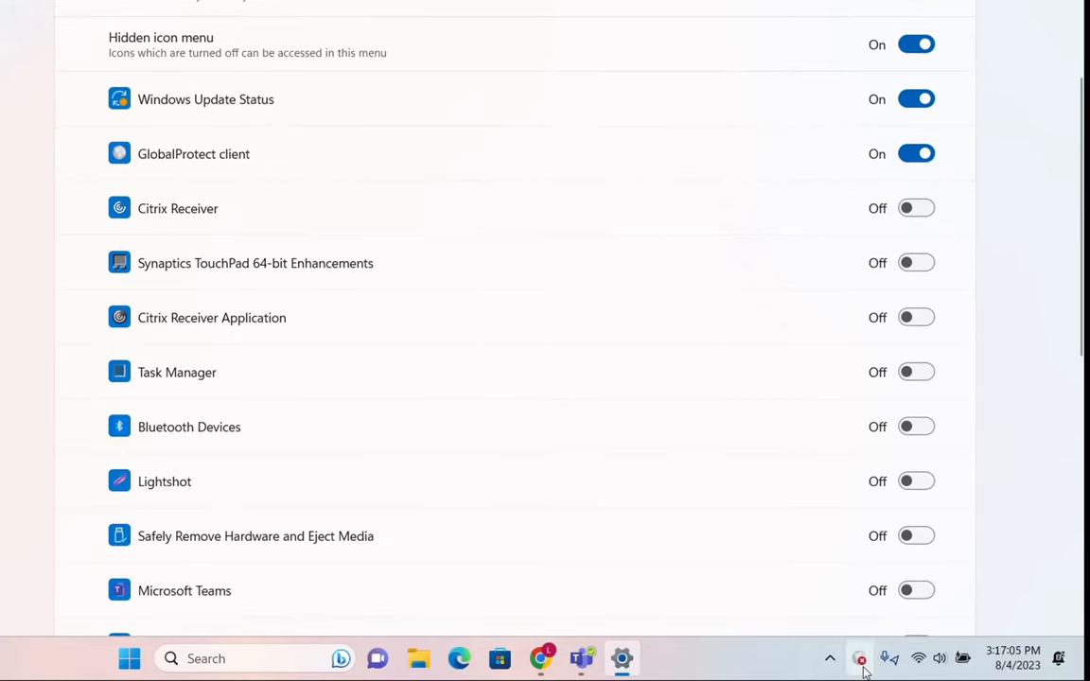
- Switch on the Microsoft Teams tray icon and adjust further tray icon toggles
scroll("down", 3)
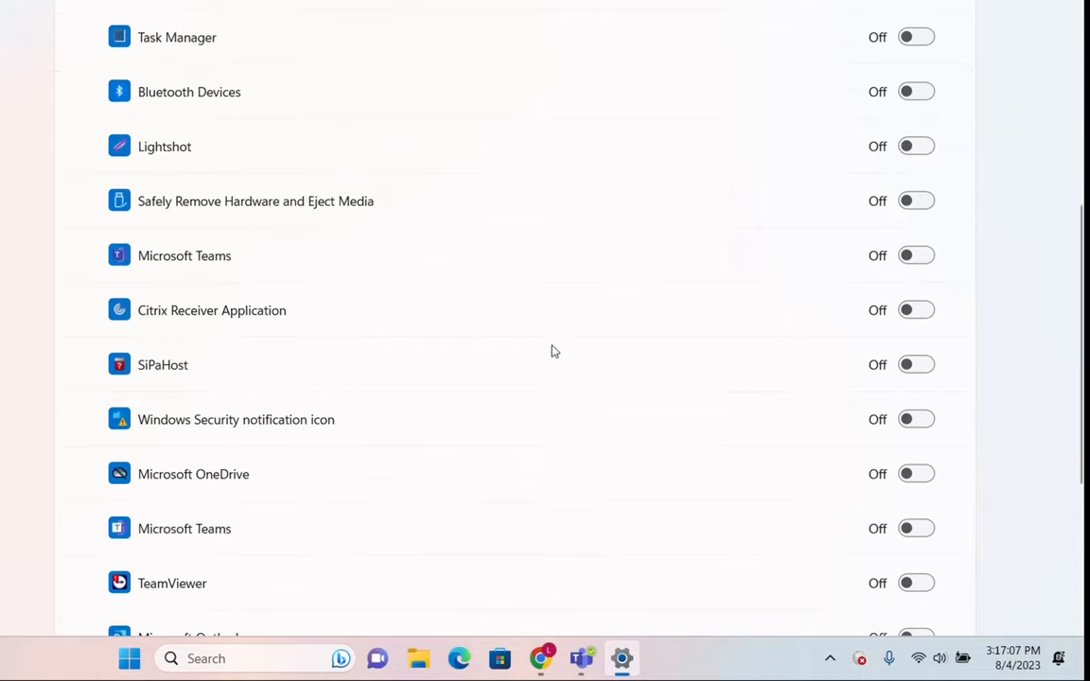
left_click(916, 255)
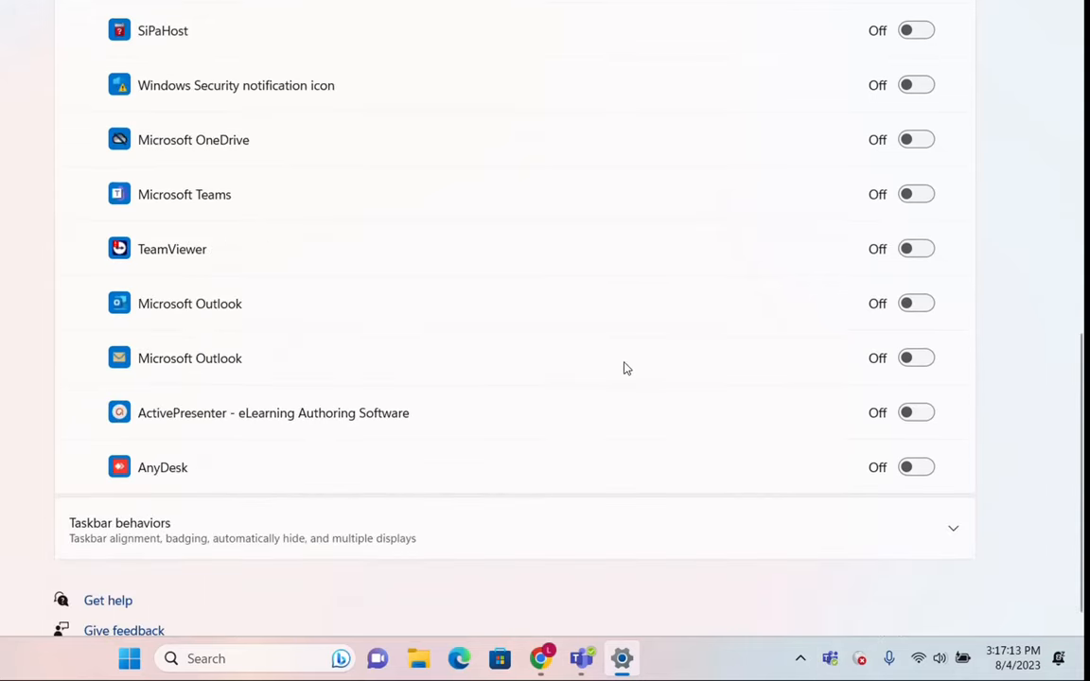
left_click(916, 303)
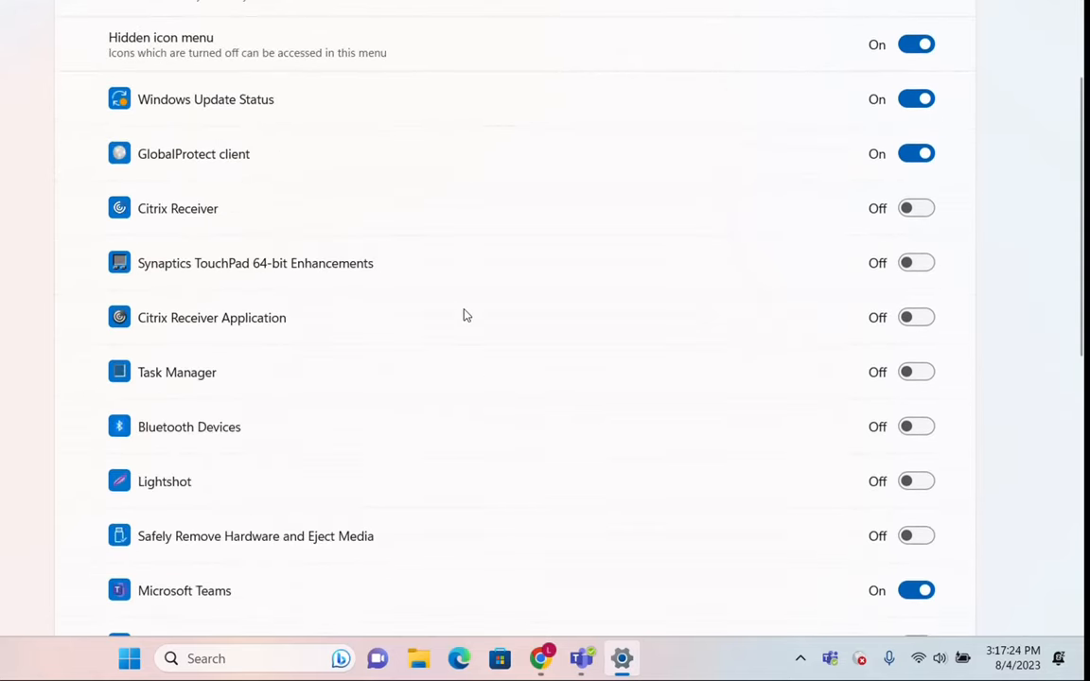
mouse_move(527, 372)
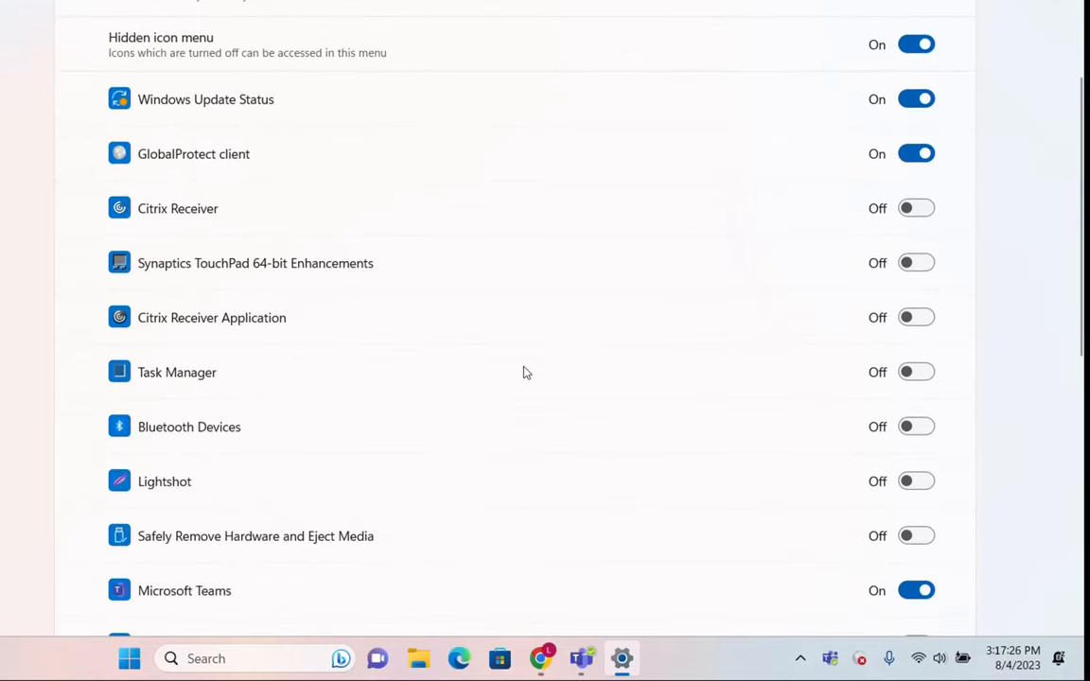
scroll("down", 3)
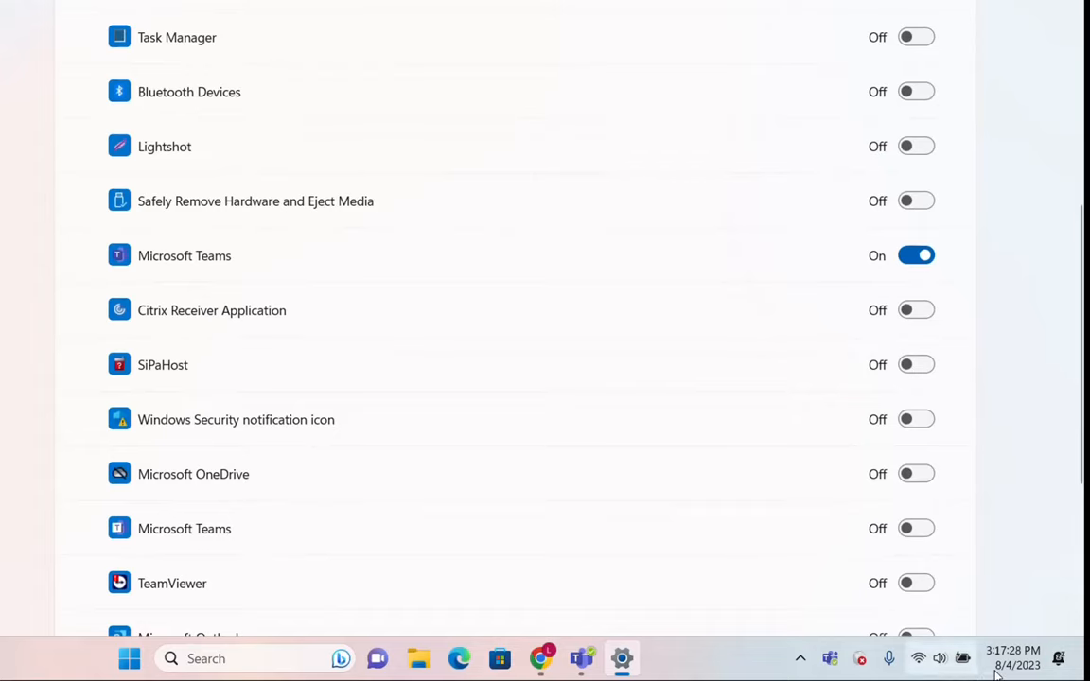
mouse_move(800, 657)
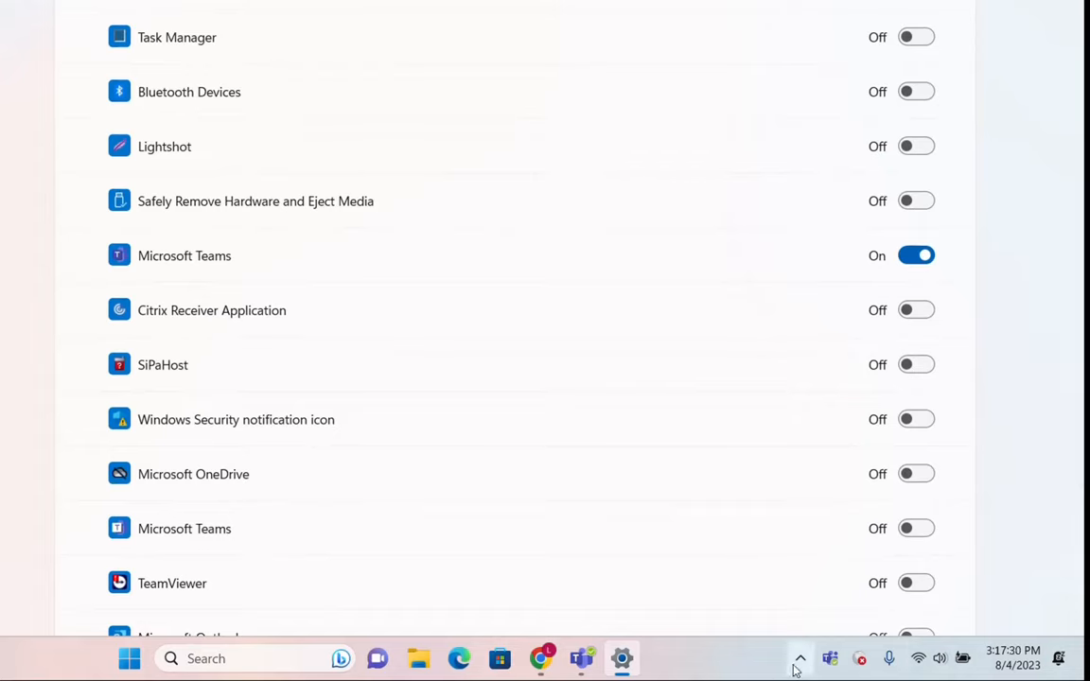
left_click(916, 255)
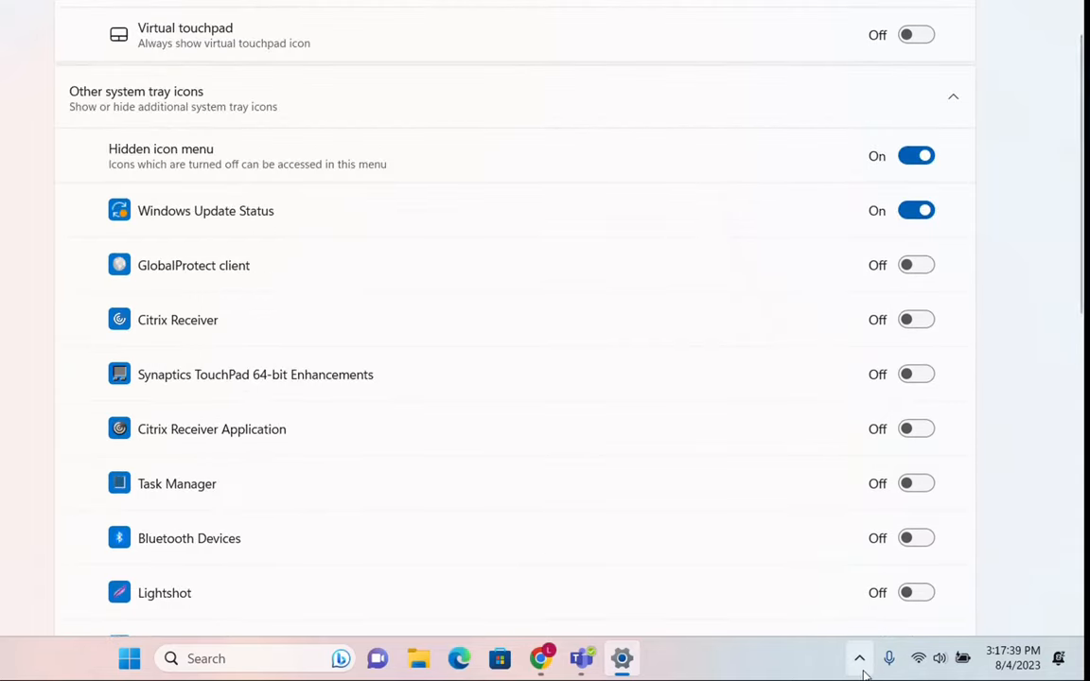
mouse_move(859, 658)
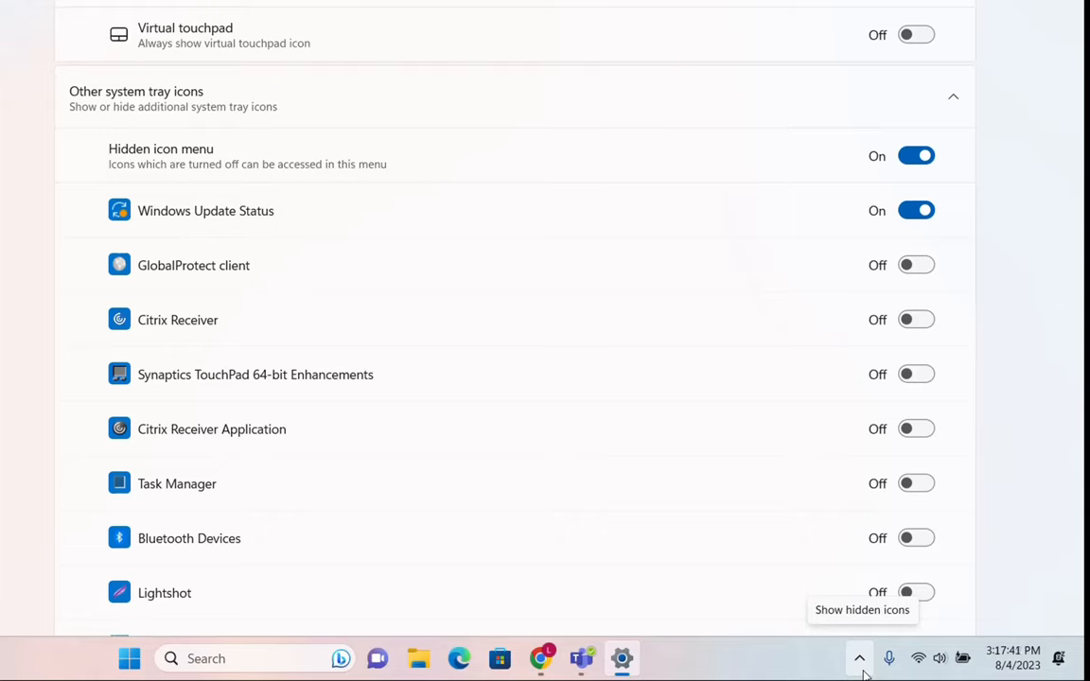
- Show the taskbar's hidden icons flyout, then scroll back up the tray list
left_click(860, 658)
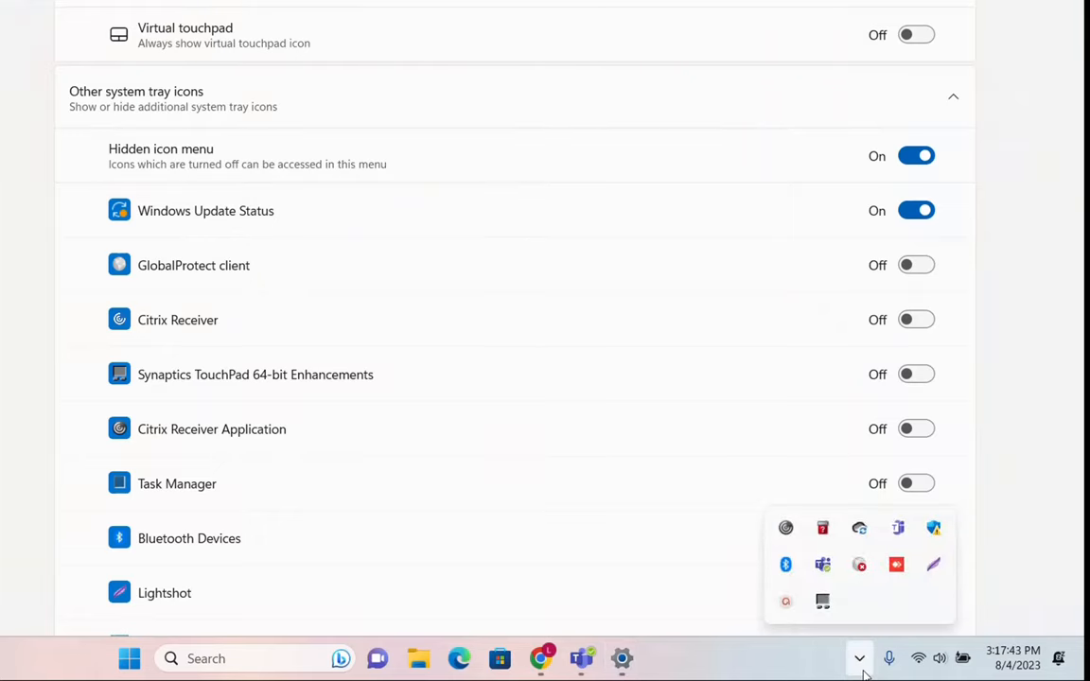
mouse_move(804, 535)
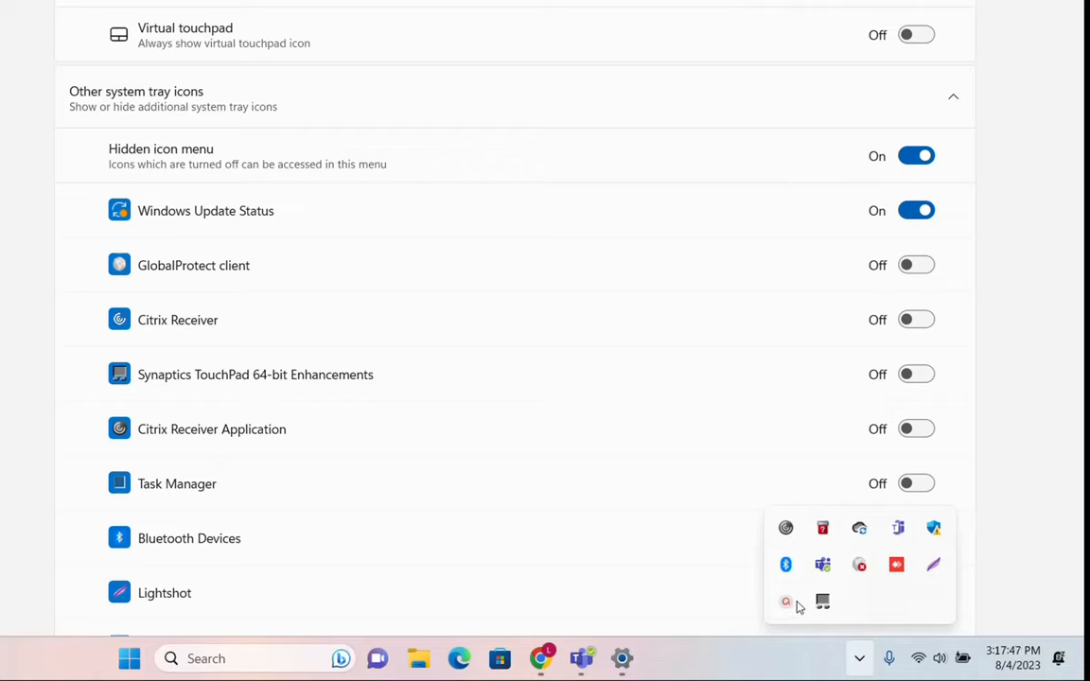
mouse_move(899, 540)
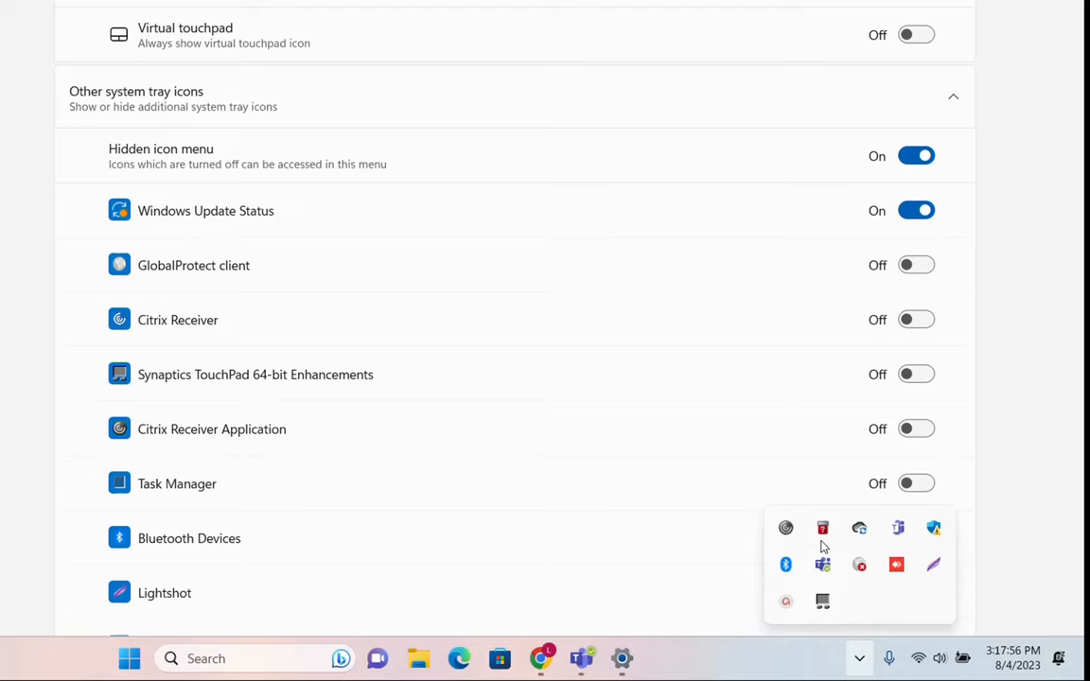
mouse_move(736, 527)
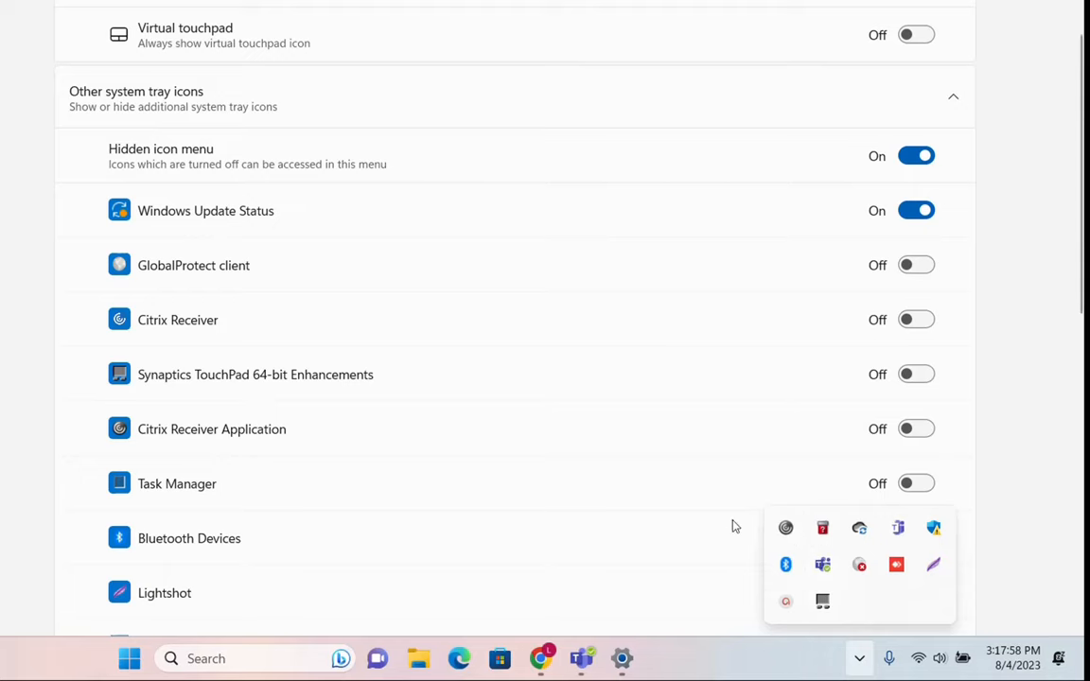
scroll("up", 3)
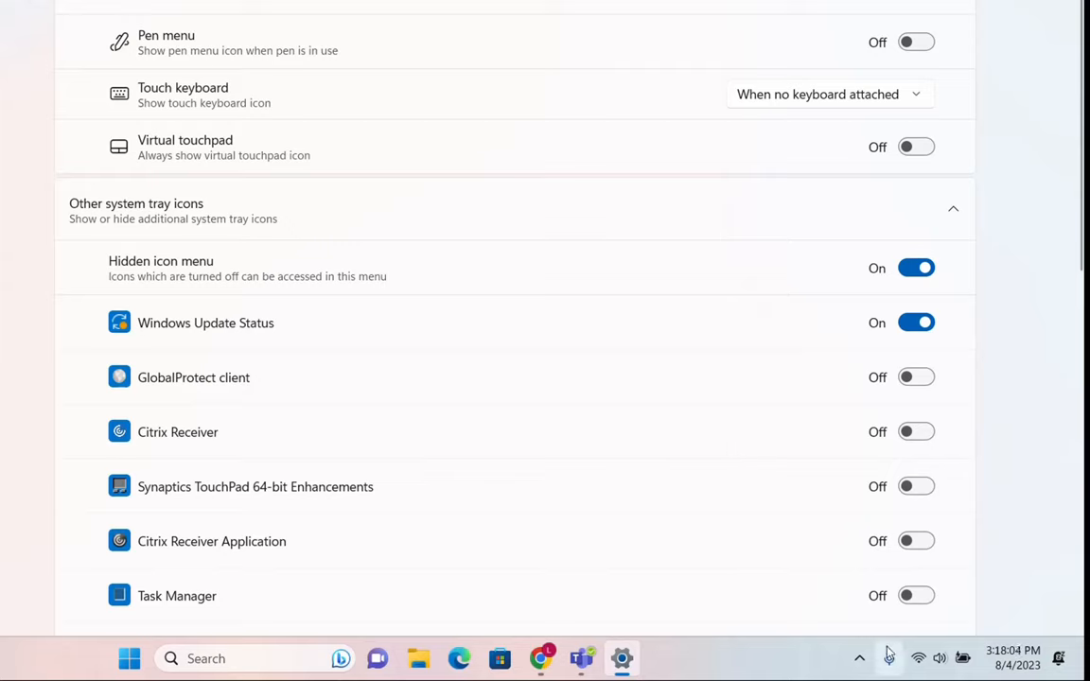
mouse_move(674, 590)
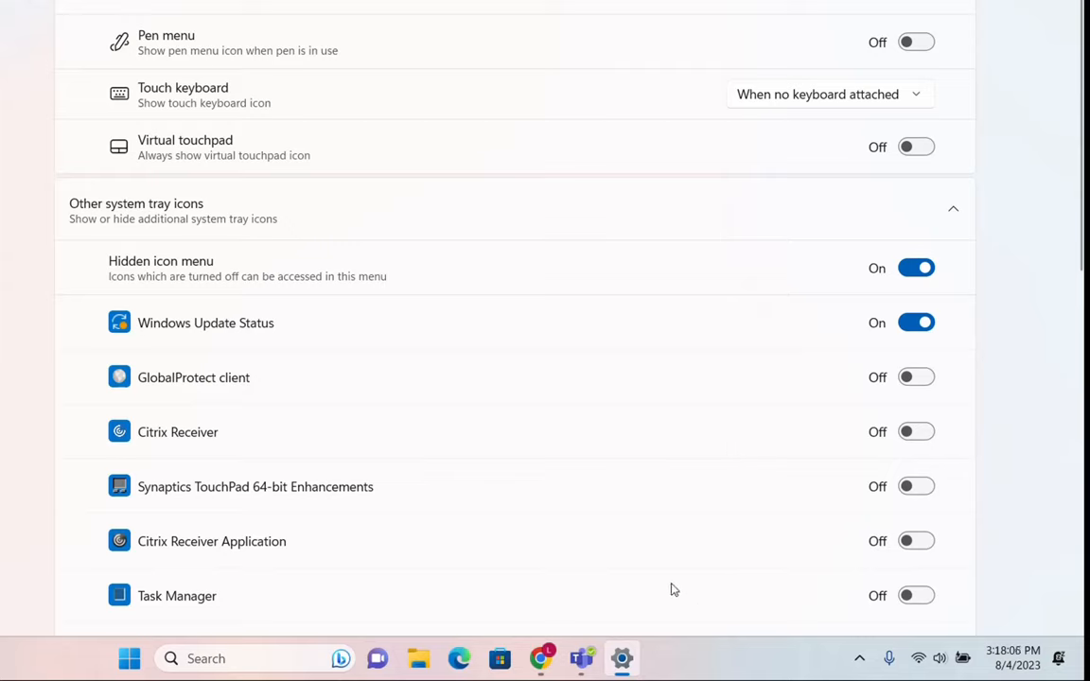
mouse_move(615, 464)
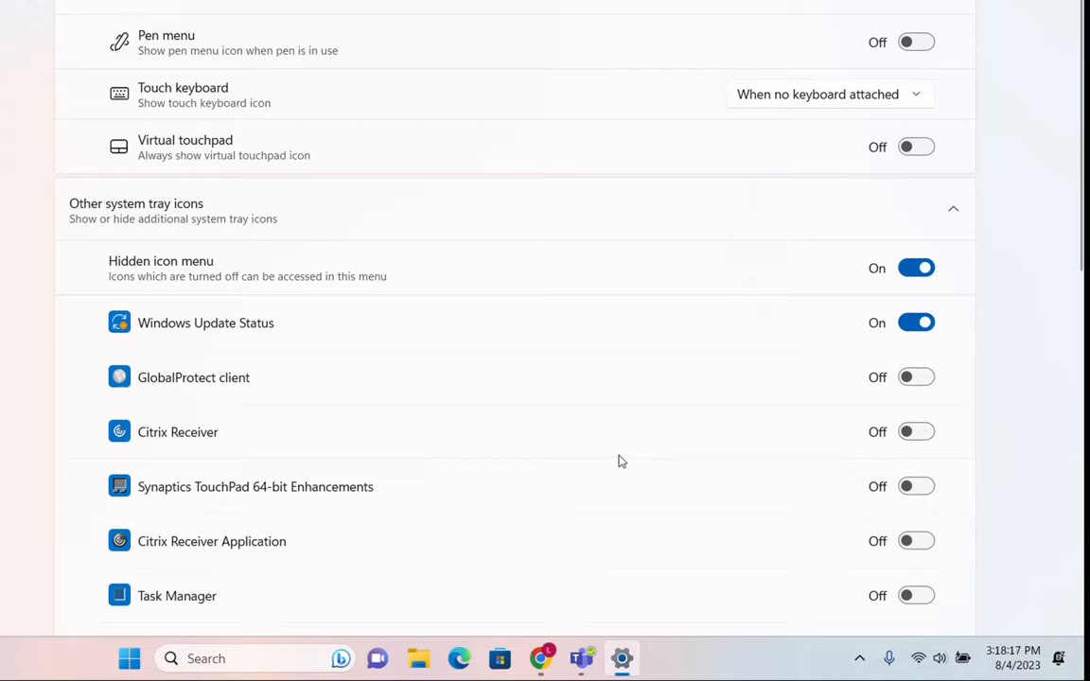
mouse_move(624, 460)
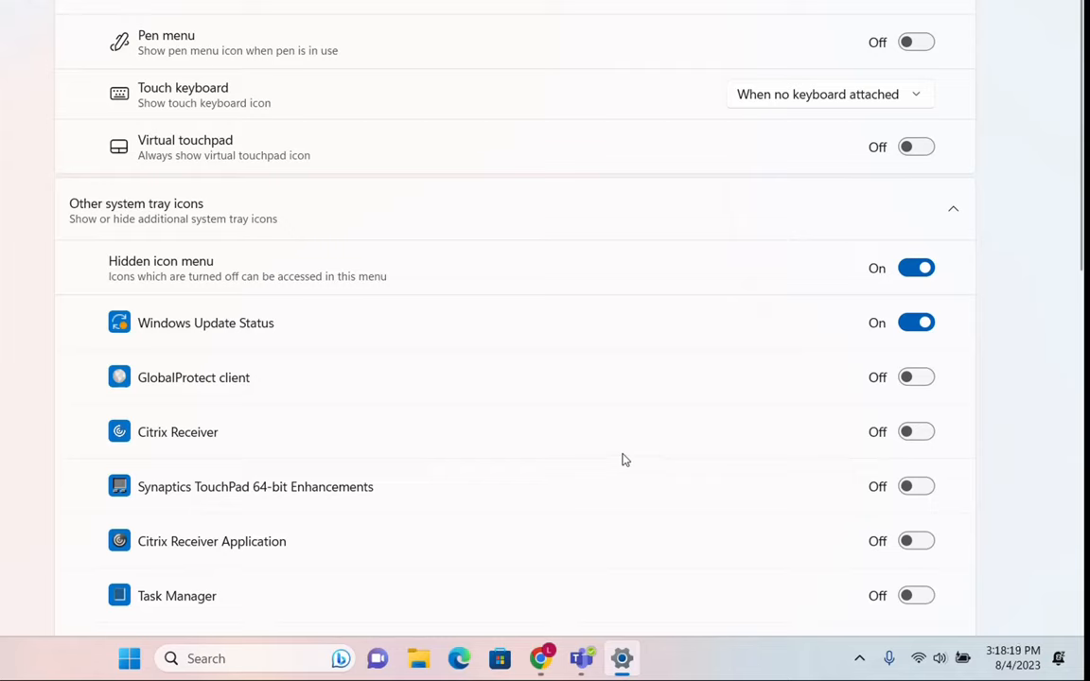